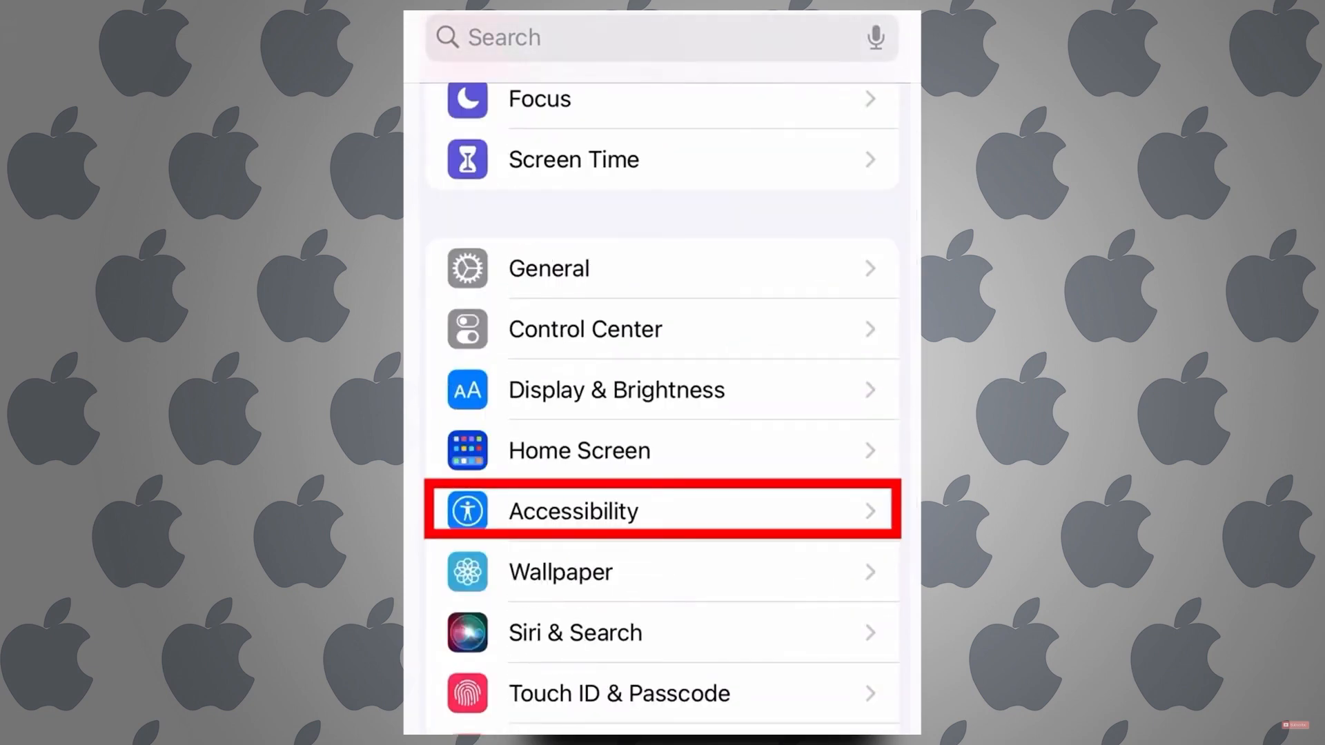
Show the Accessibility feature list where Switch Control appears.
{"action": "left_click", "coordinate": [661, 511]}
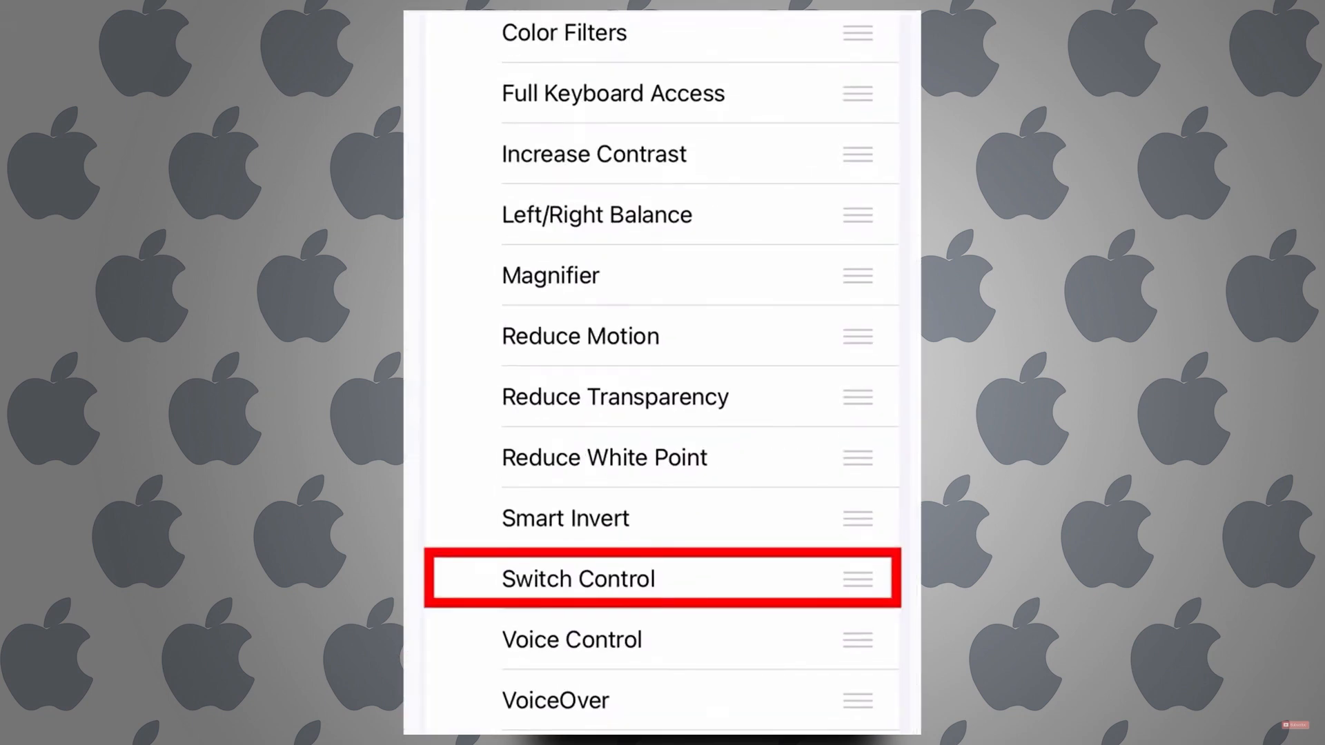
Reach the Switch Control page, currently off with Recipes set to None.
{"action": "left_click", "coordinate": [578, 578]}
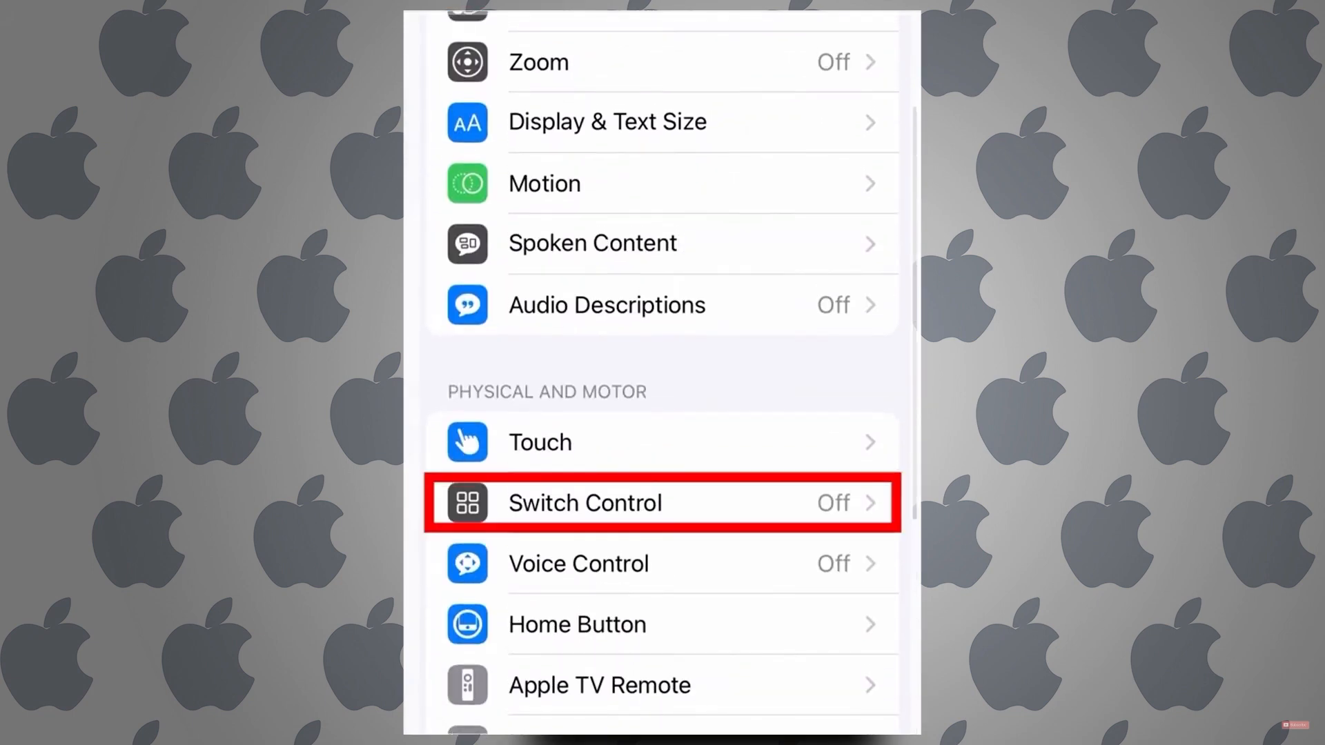
{"action": "left_click", "coordinate": [582, 503]}
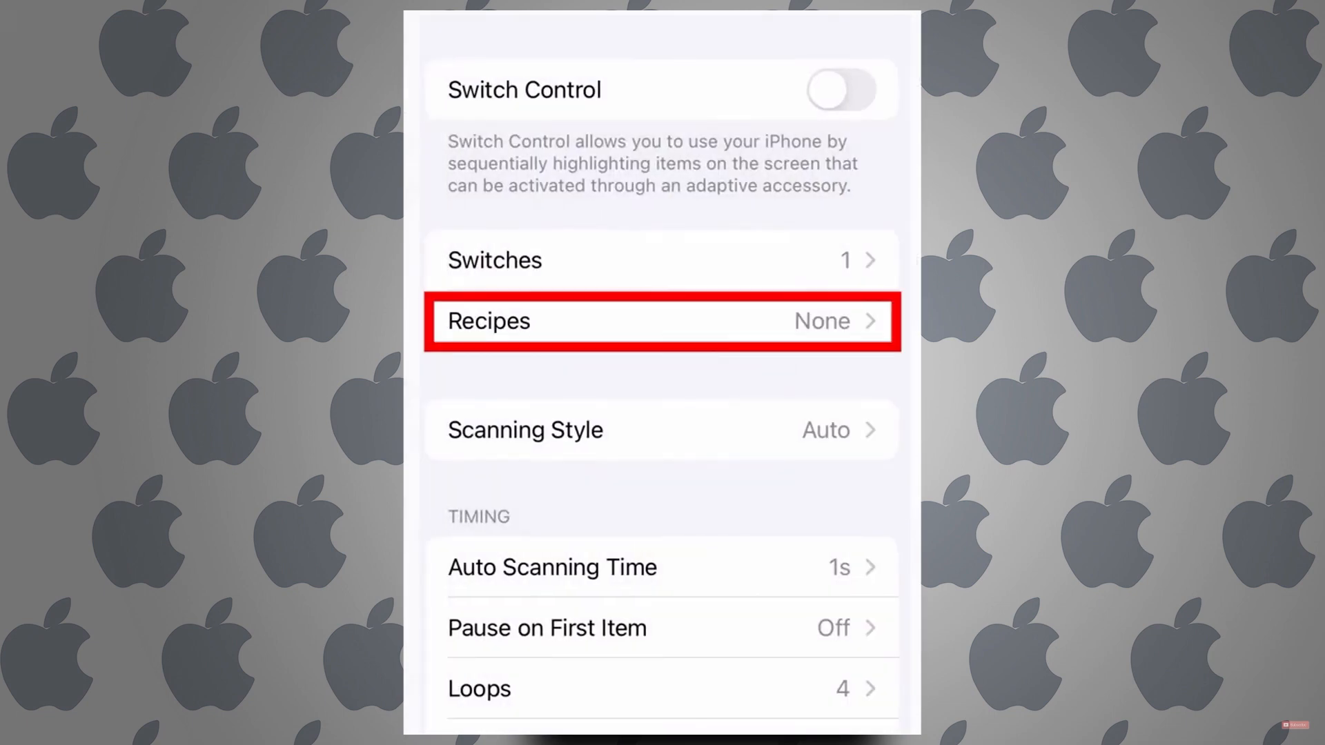
Create a new recipe named 'autoclicker' and begin a custom gesture for its switch.
{"action": "left_click", "coordinate": [661, 320]}
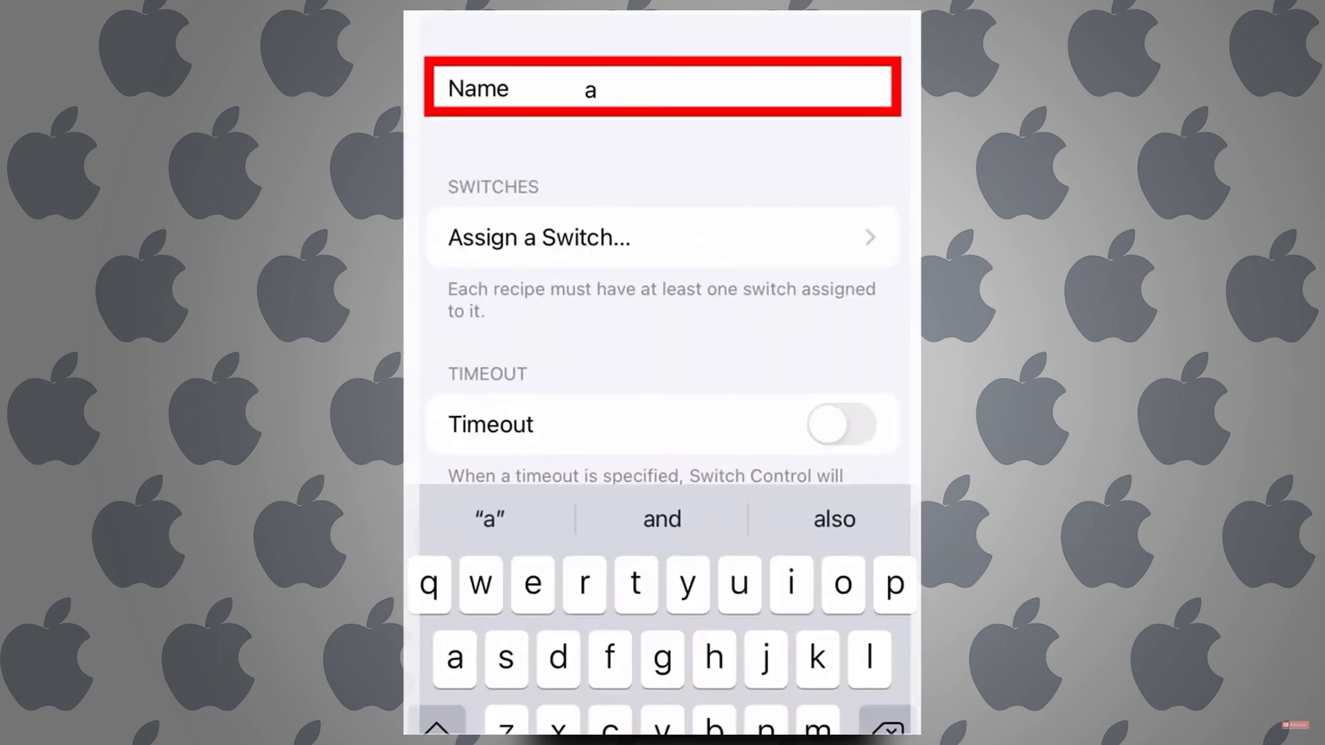
{"action": "type", "text": "utoclicker"}
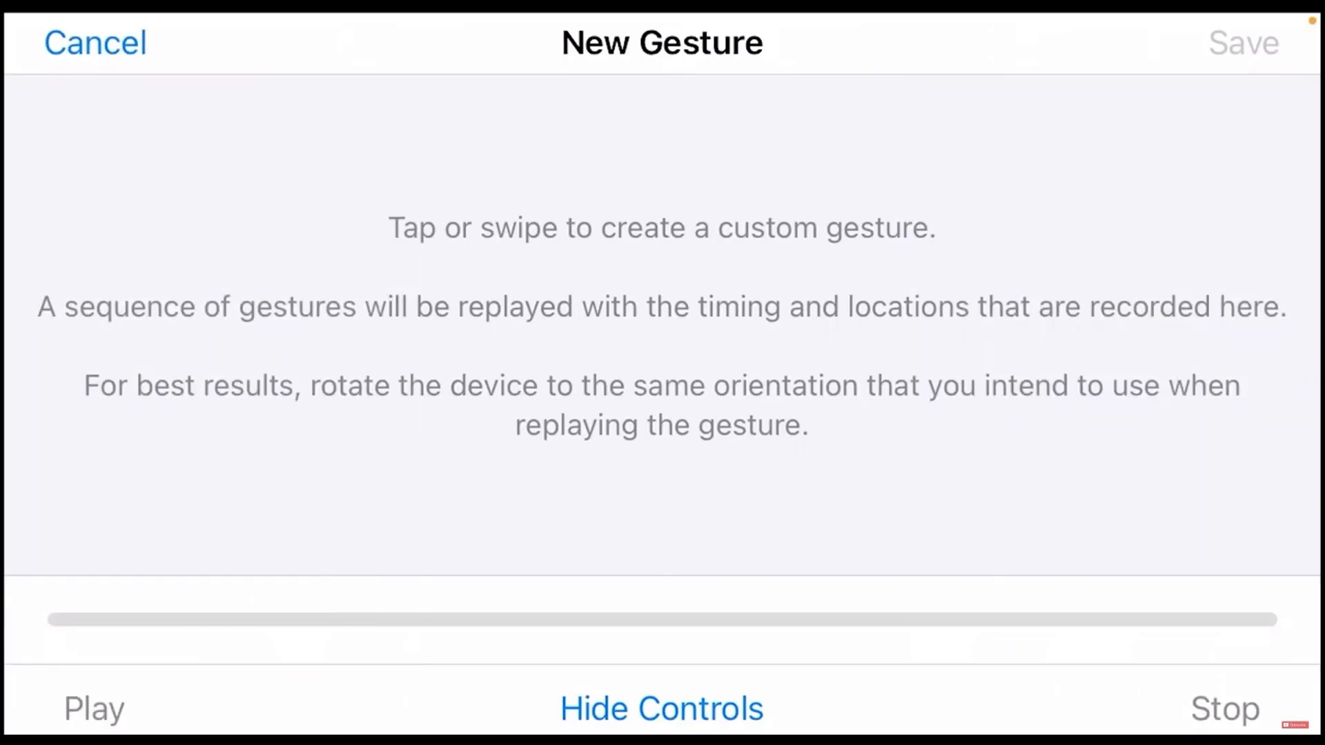
Record a single tap as the gesture, save it, then launch Roblox from the home screen.
{"action": "left_click", "coordinate": [954, 279]}
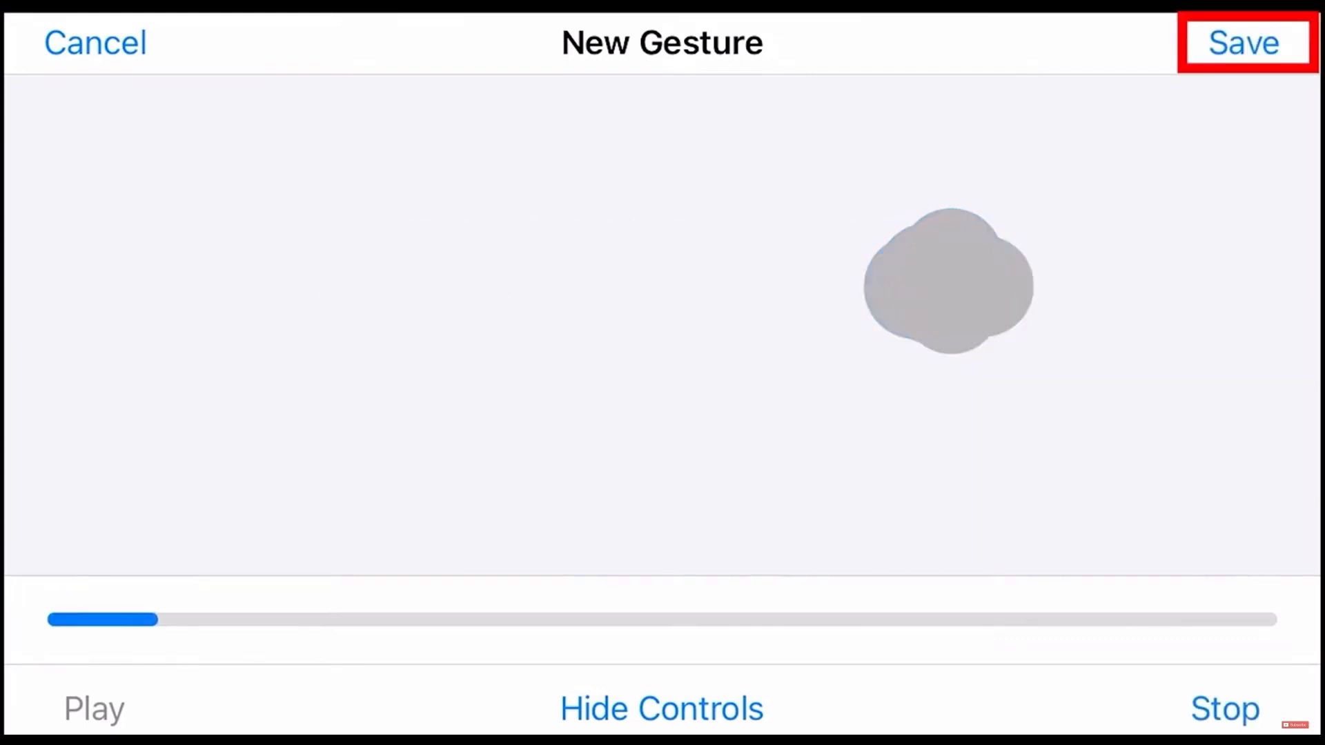
{"action": "left_click", "coordinate": [1243, 43]}
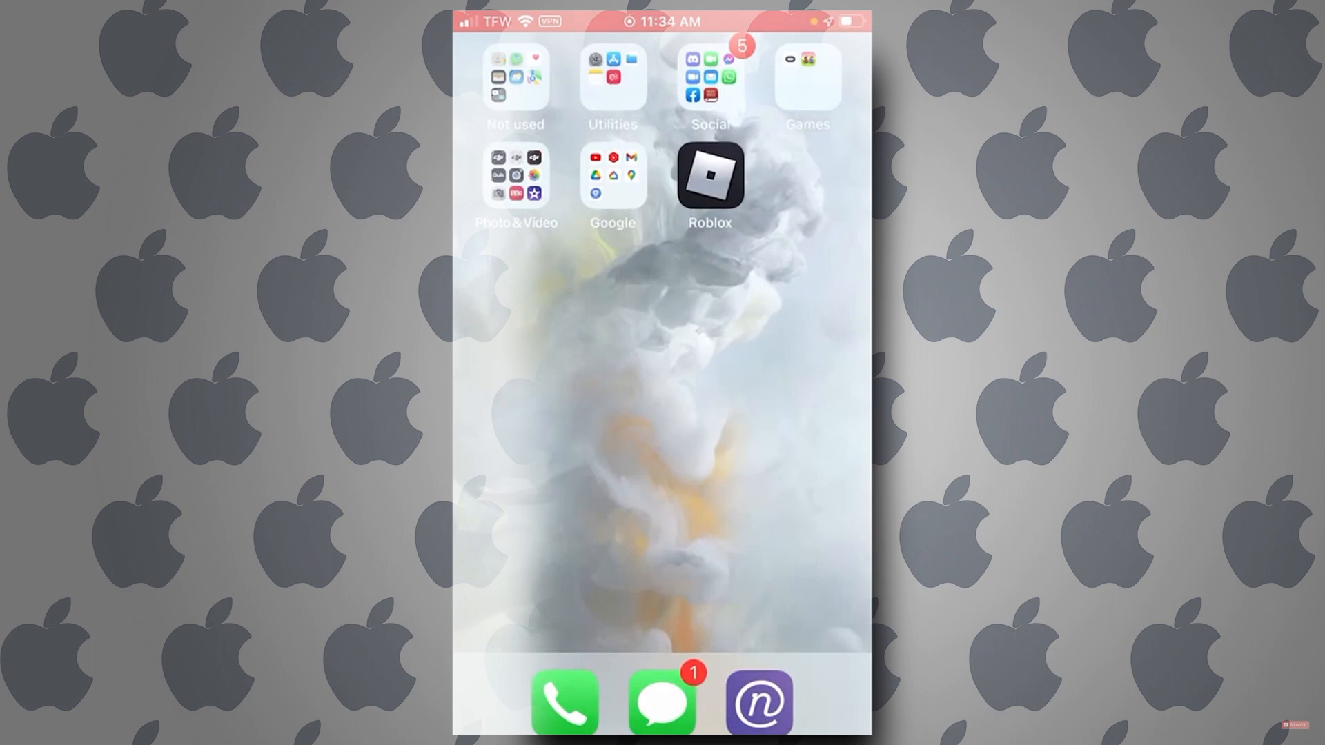
{"action": "left_click", "coordinate": [711, 178]}
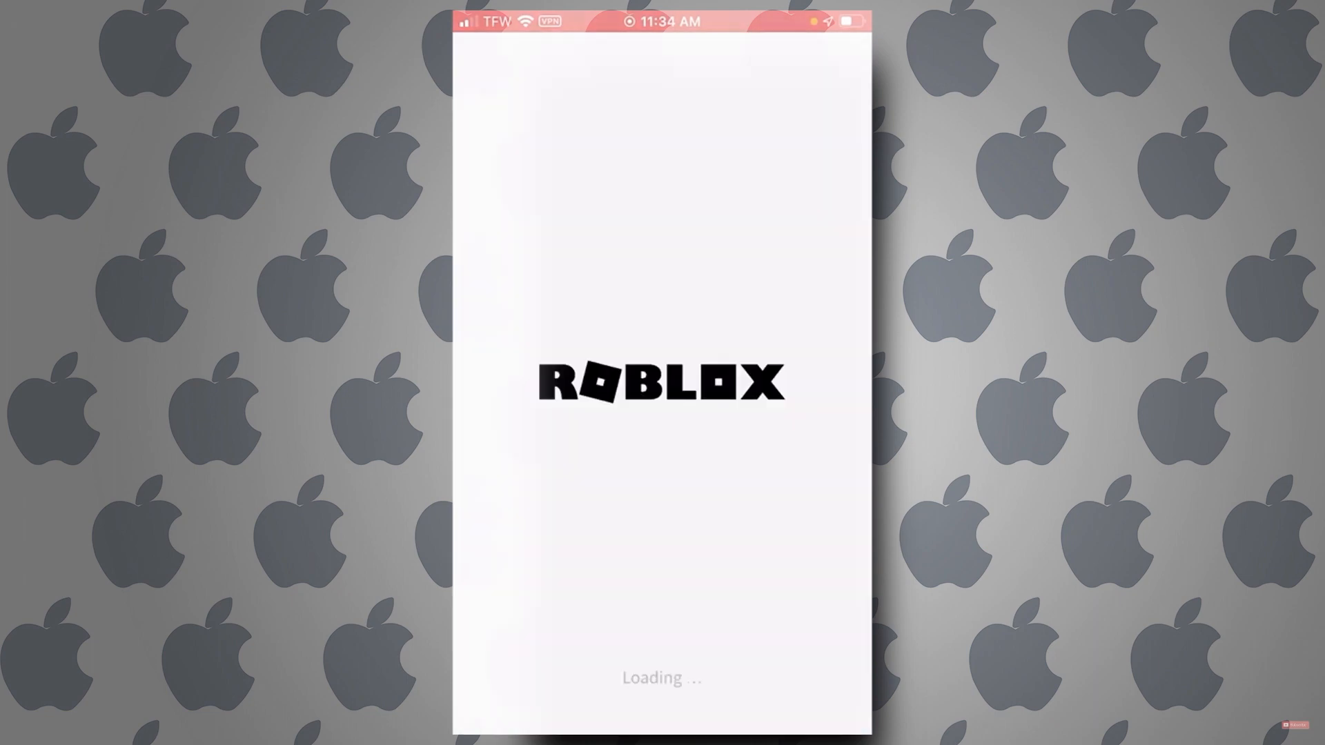